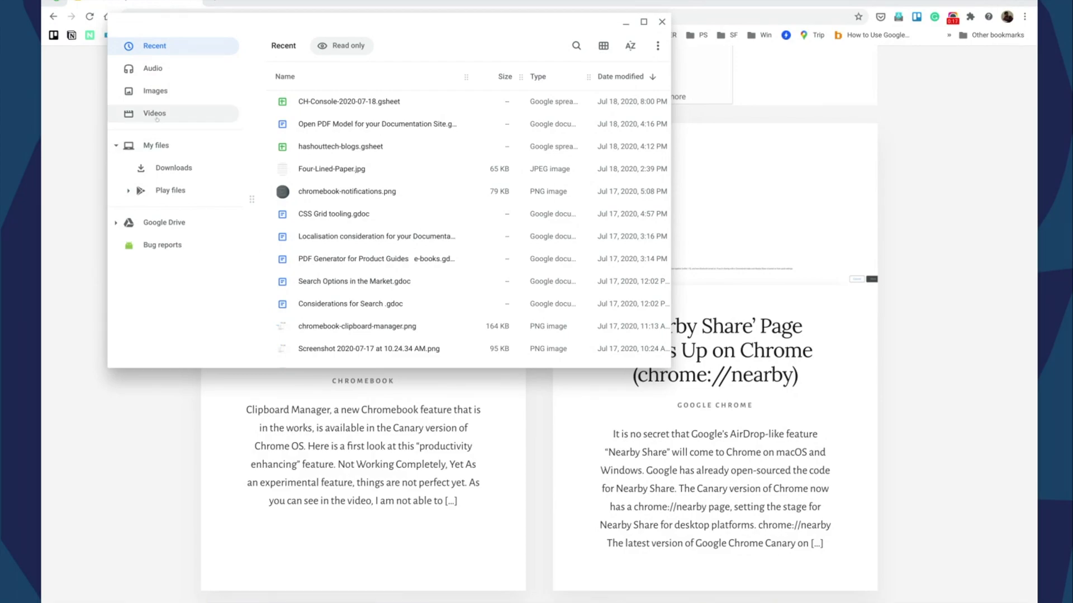
pyautogui.moveTo(155, 91)
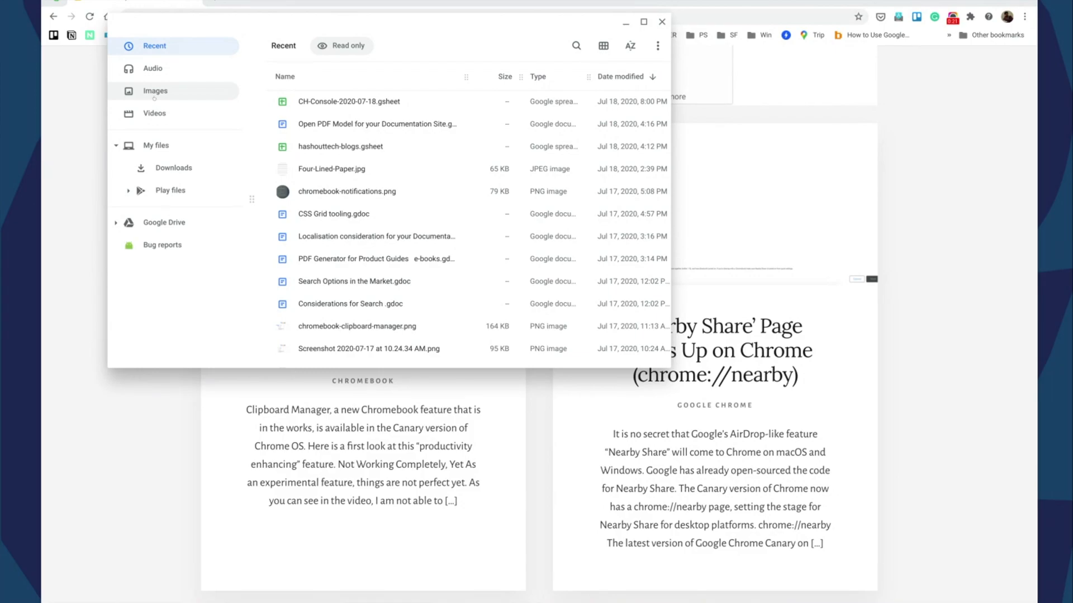
# Browse the Images, Videos and Audio collections in the sidebar, ending on Images
pyautogui.click(155, 90)
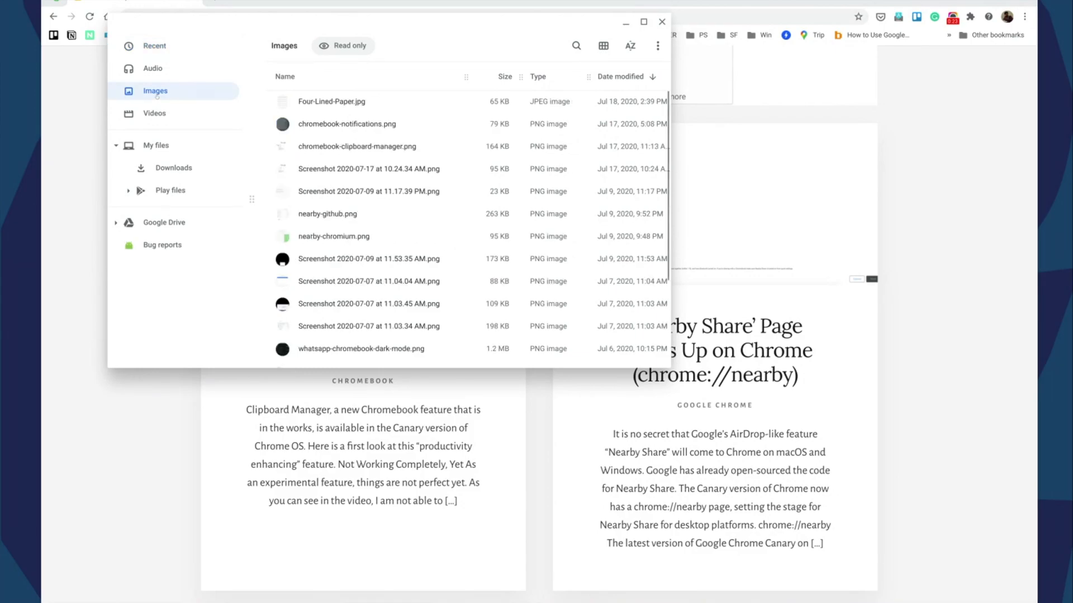
pyautogui.click(154, 113)
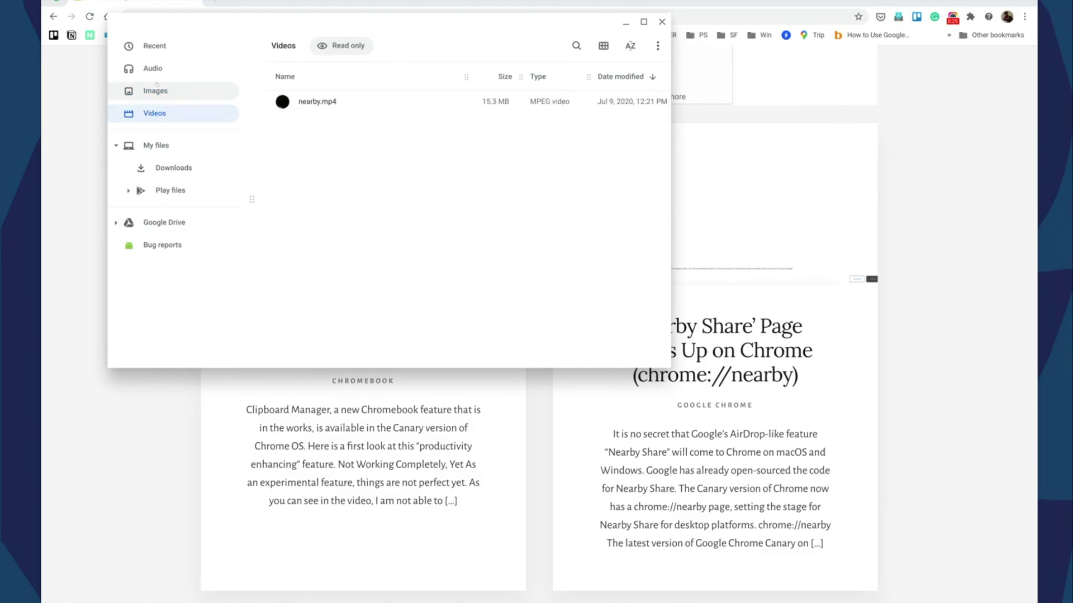
pyautogui.click(154, 90)
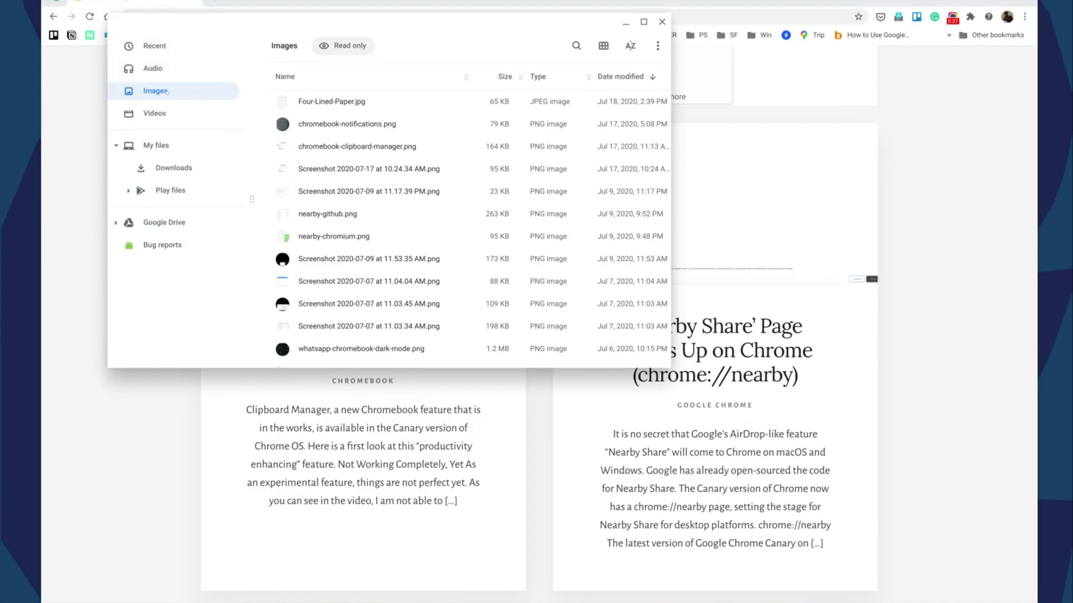
pyautogui.click(153, 68)
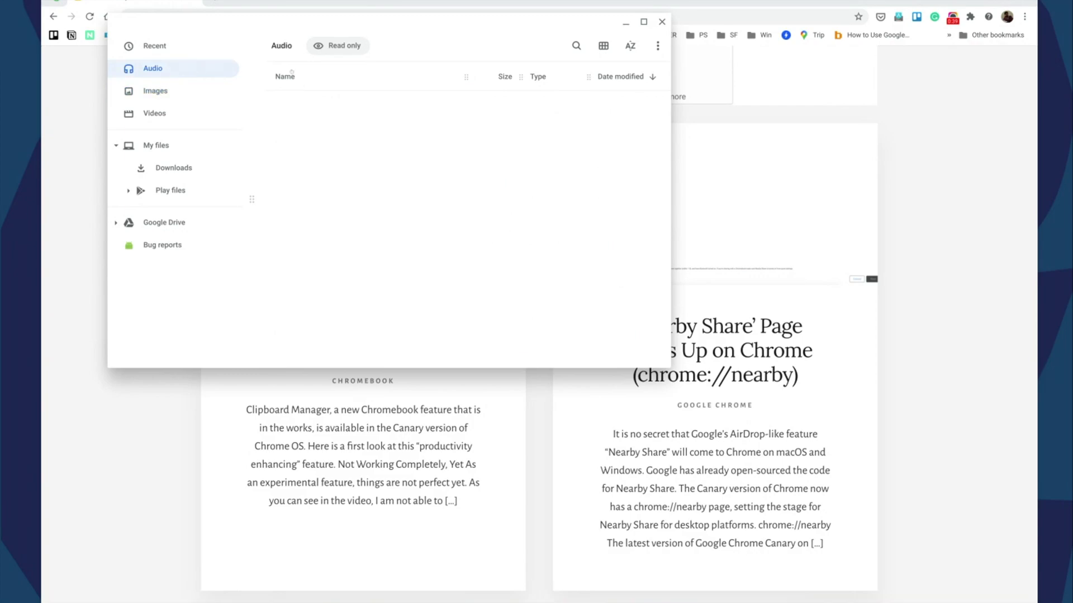
pyautogui.click(154, 91)
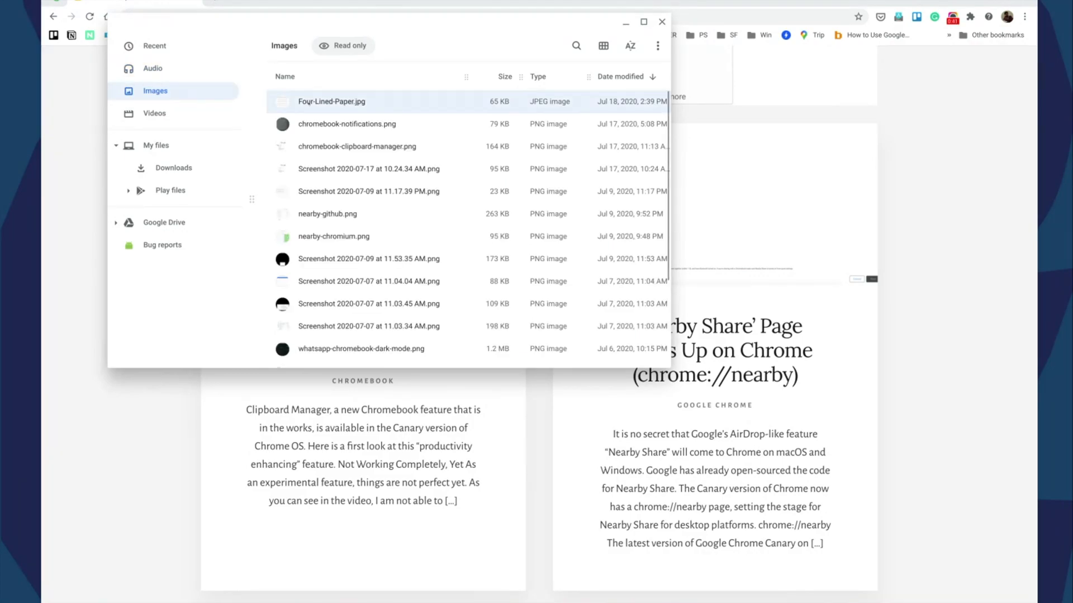
pyautogui.rightClick(331, 102)
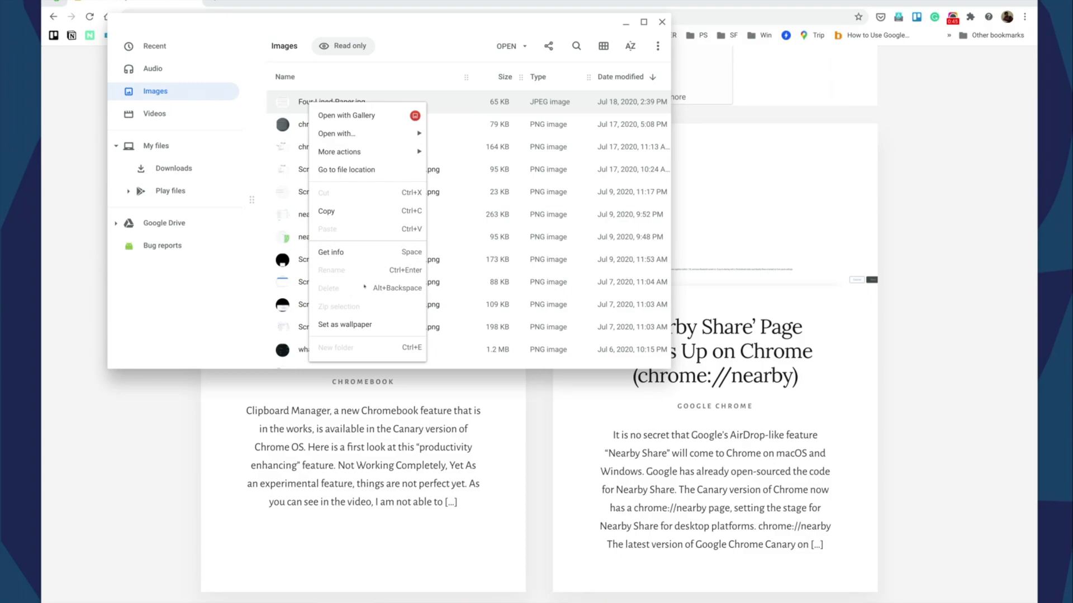
pyautogui.click(347, 170)
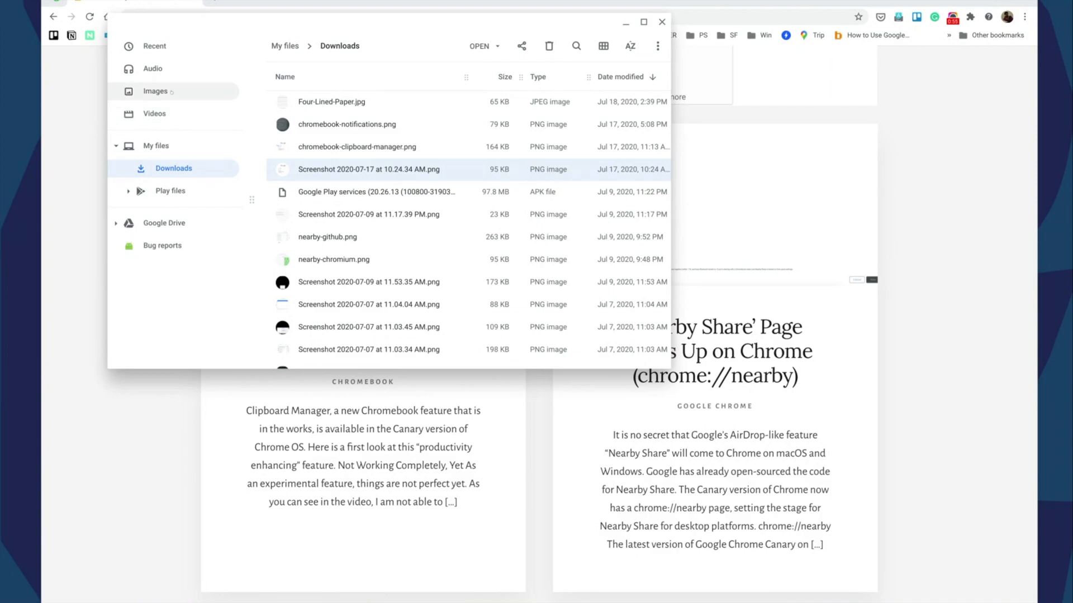
pyautogui.click(155, 91)
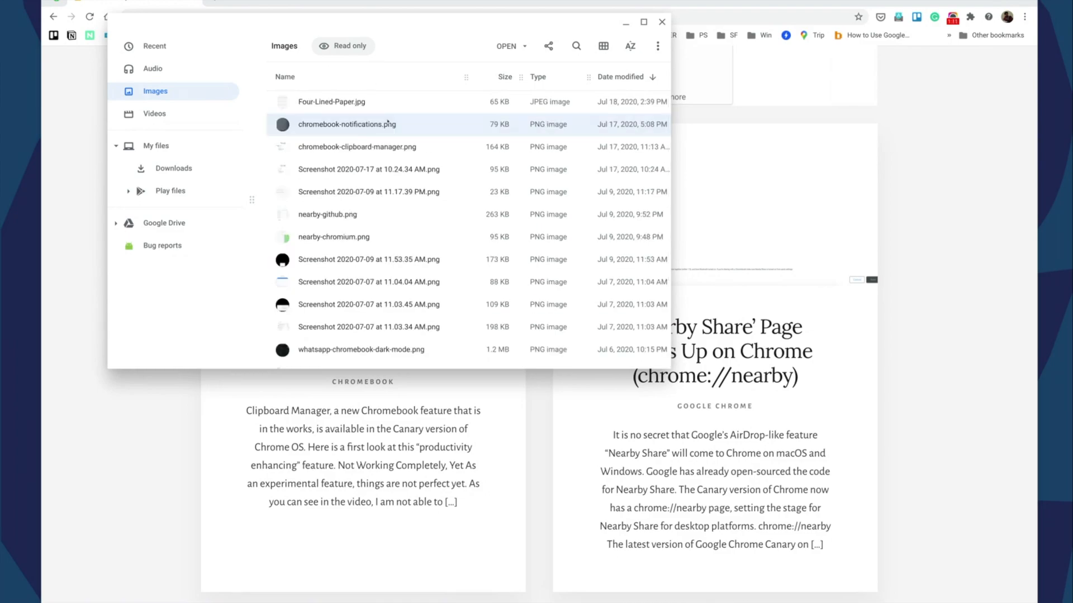
pyautogui.click(154, 114)
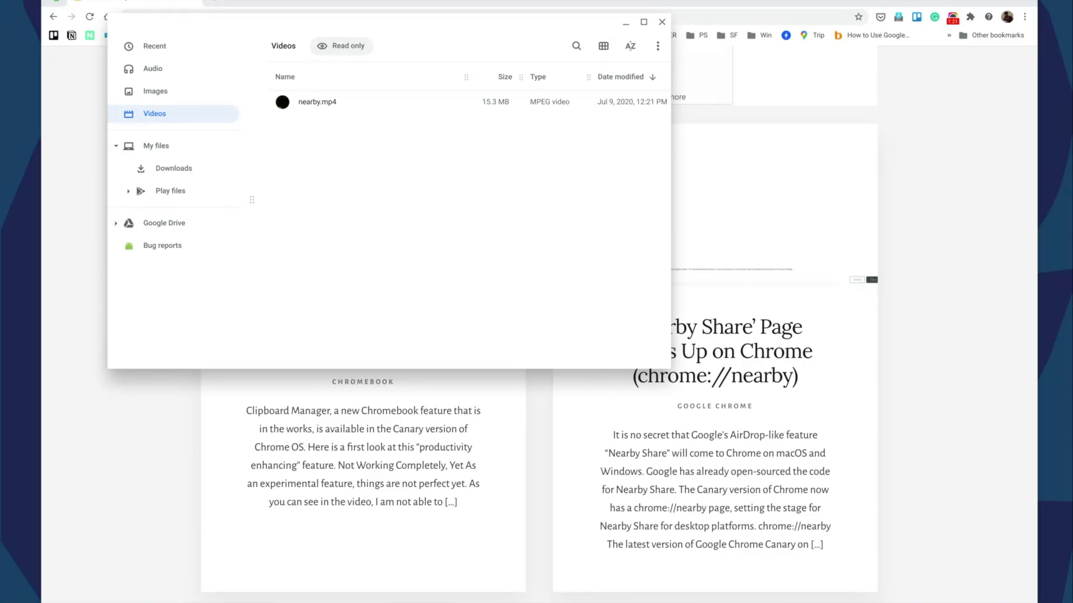
pyautogui.moveTo(135, 105)
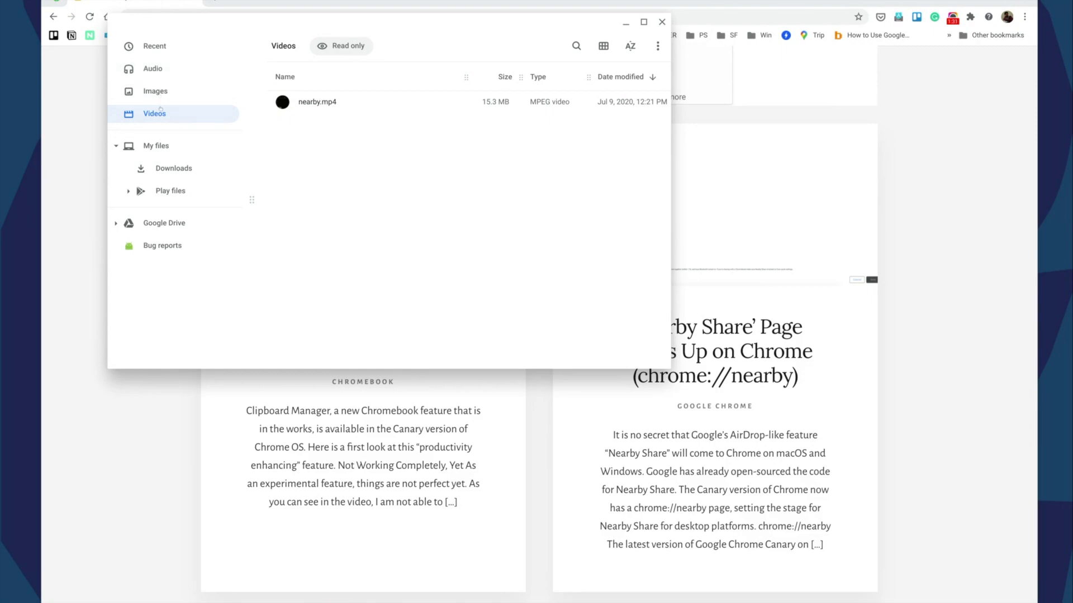
pyautogui.click(155, 90)
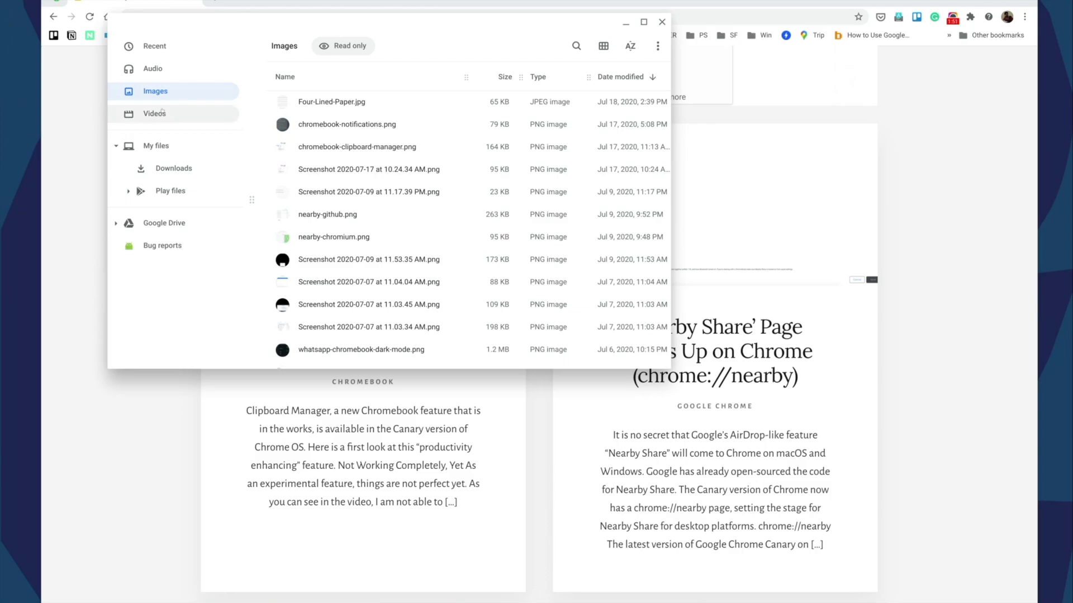
# Check the context actions on image files, then revisit Audio and return to Images
pyautogui.rightClick(331, 101)
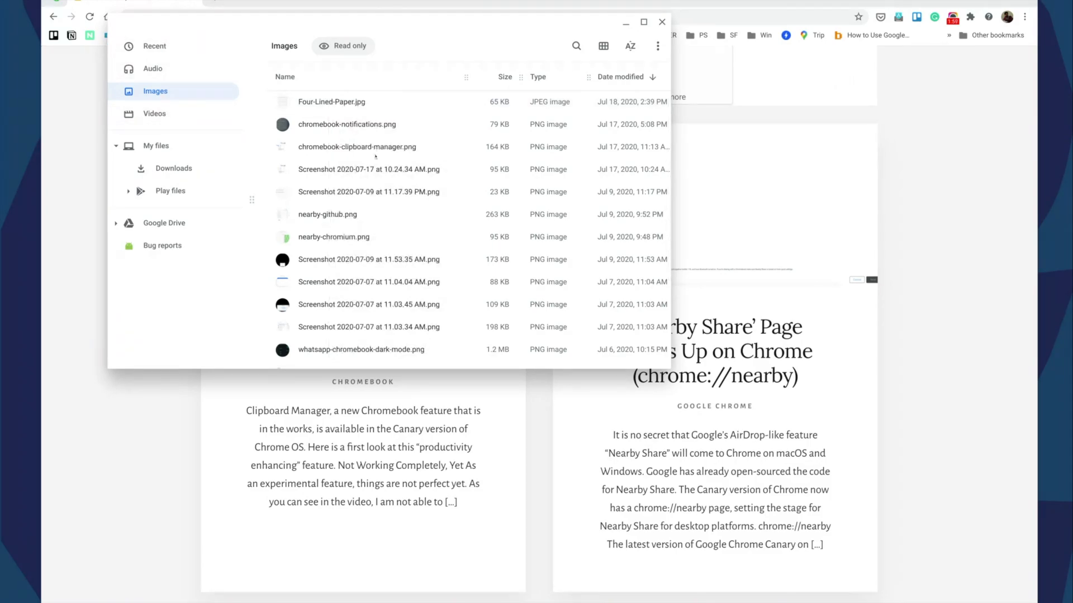
pyautogui.rightClick(346, 124)
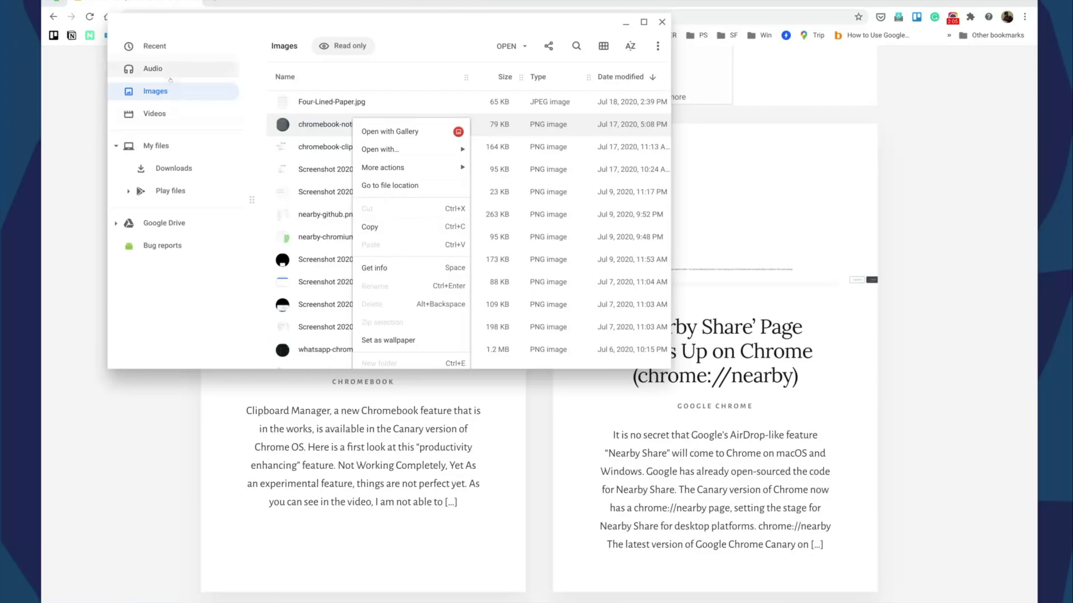
pyautogui.click(153, 68)
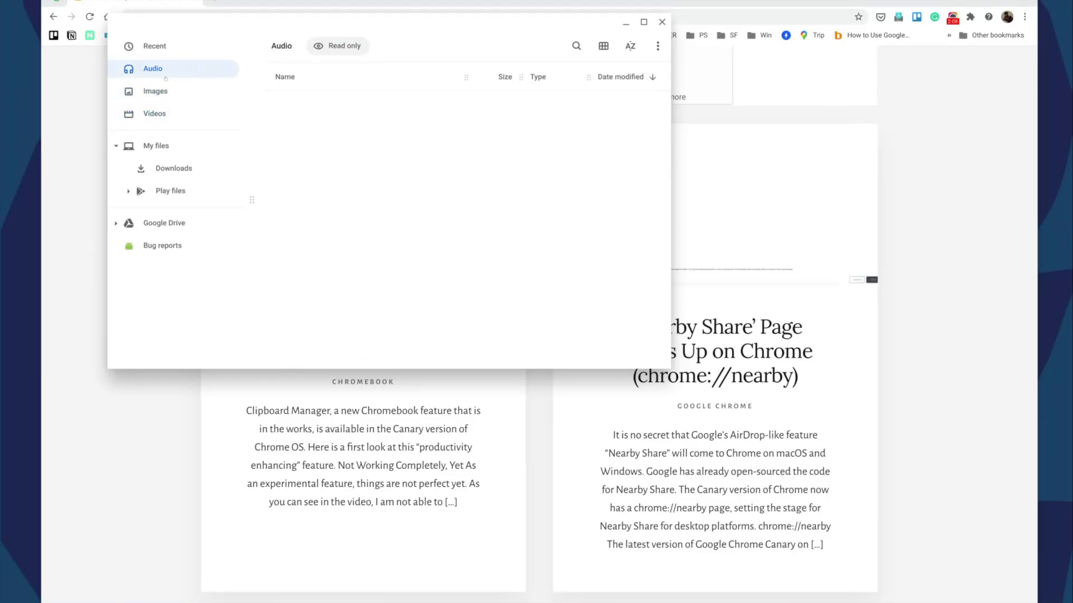
pyautogui.click(154, 91)
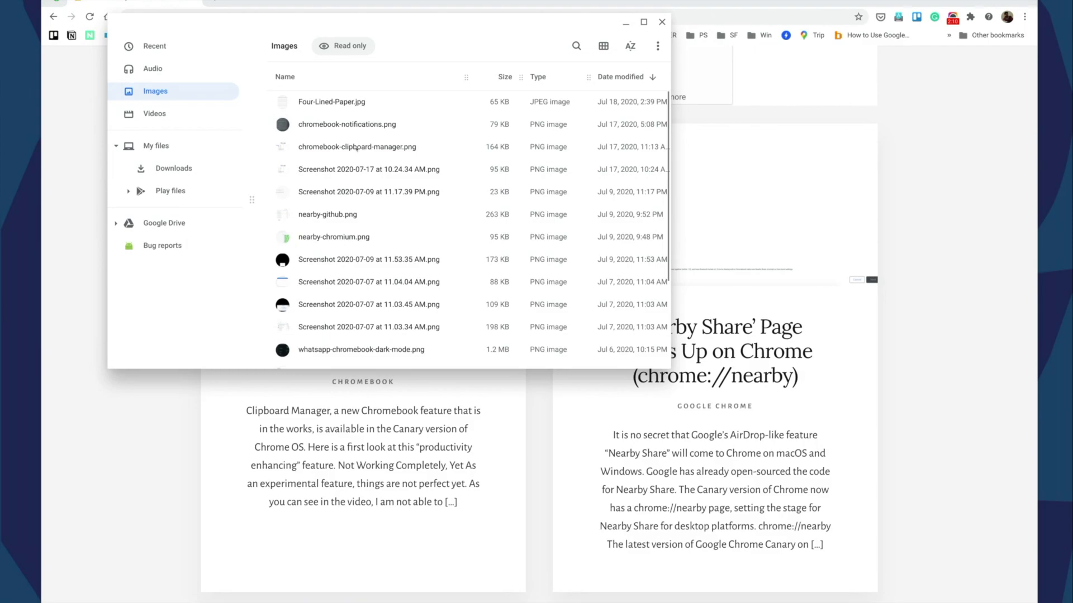
# Use 'Go to file location' on chromebook-clipboard-manager.png to reach its Downloads folder
pyautogui.rightClick(357, 146)
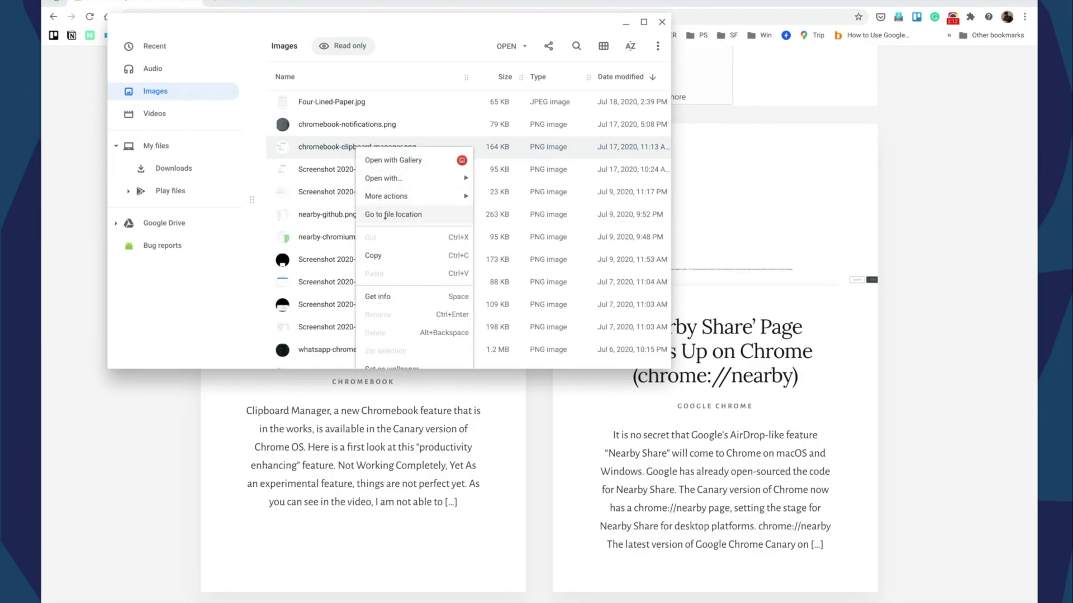
pyautogui.click(394, 214)
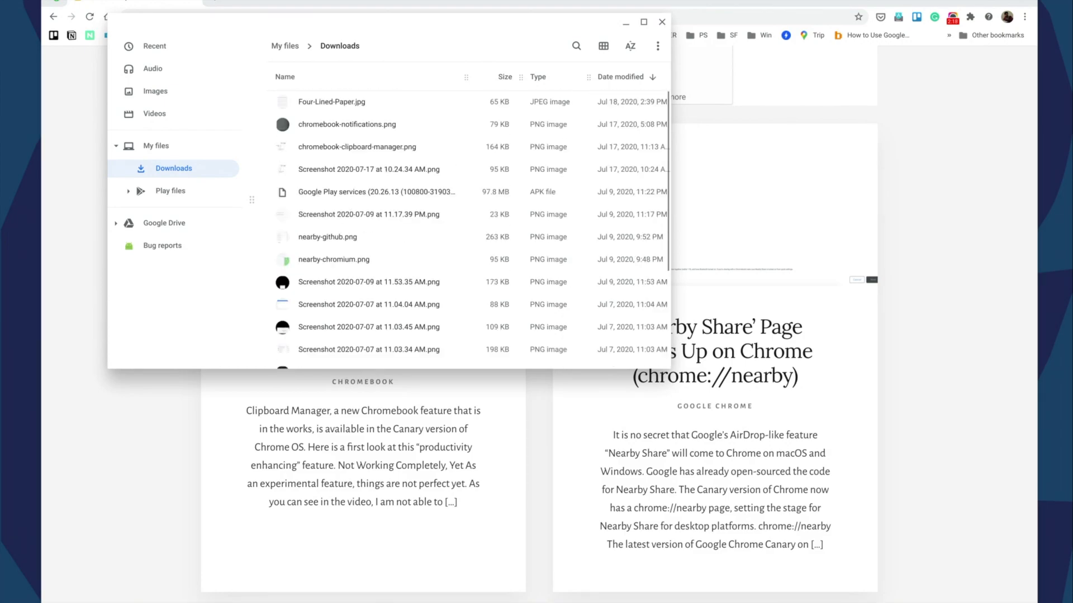
# Select the July 17 screenshot in Downloads and view its context actions
pyautogui.click(367, 169)
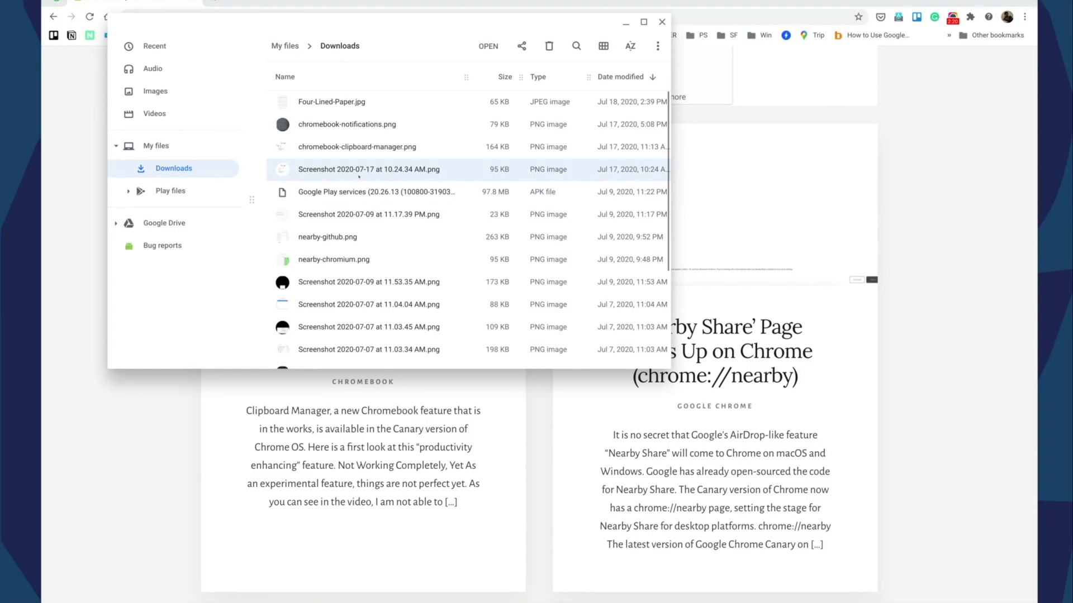
pyautogui.rightClick(368, 168)
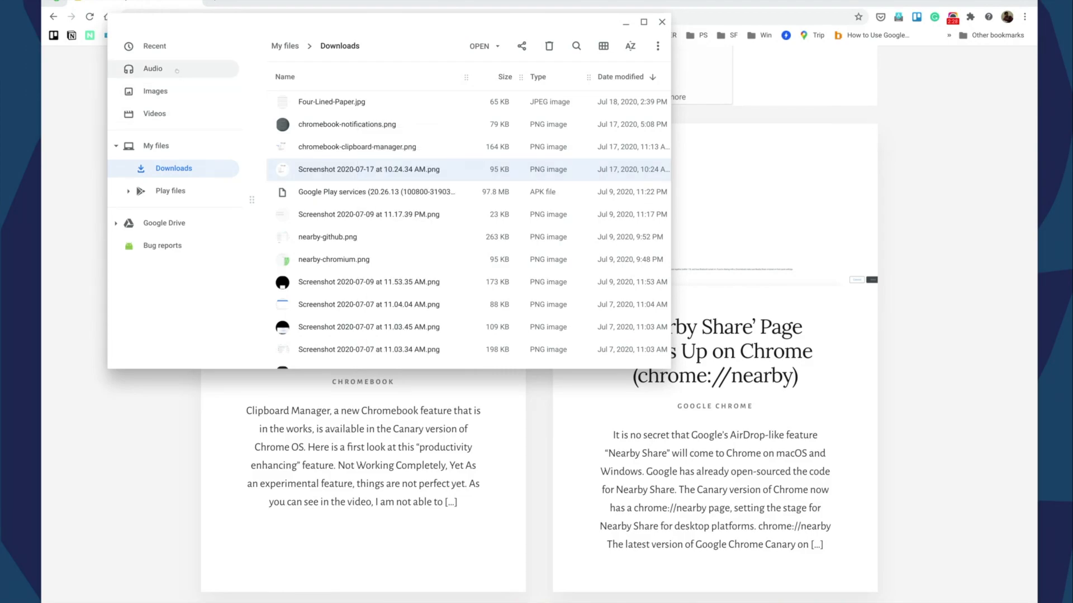
# Return to the Images collection via Videos and show the actions for chromebook-notifications.png
pyautogui.click(154, 91)
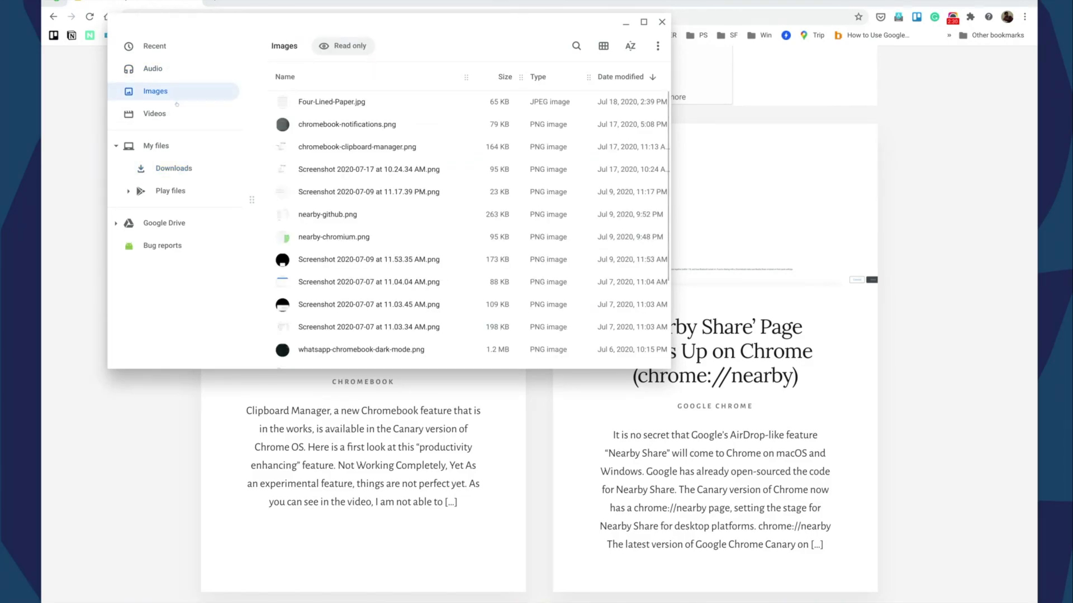
pyautogui.click(154, 114)
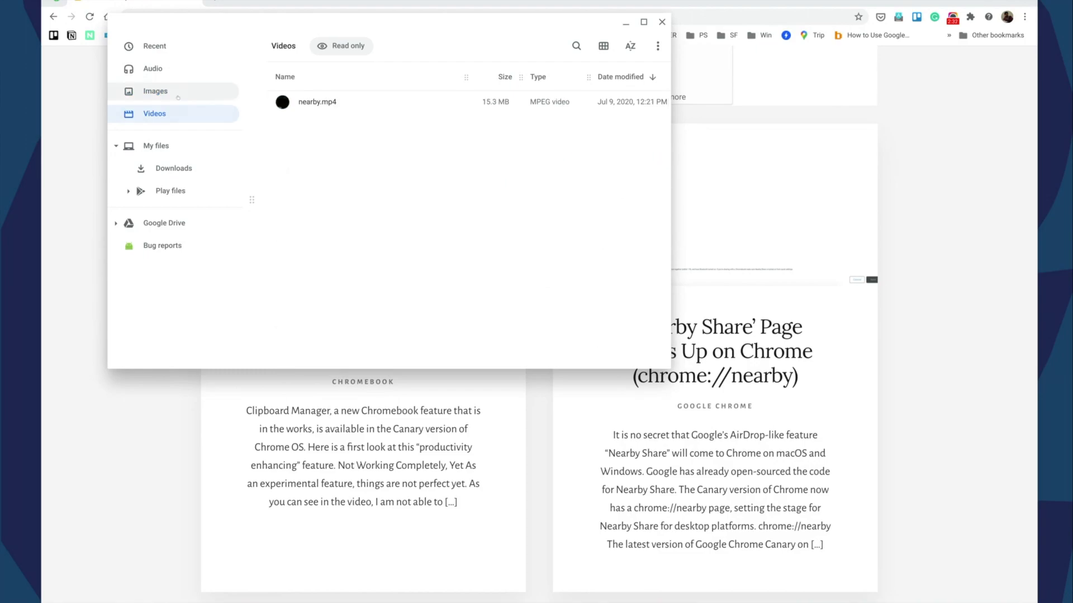
pyautogui.click(155, 91)
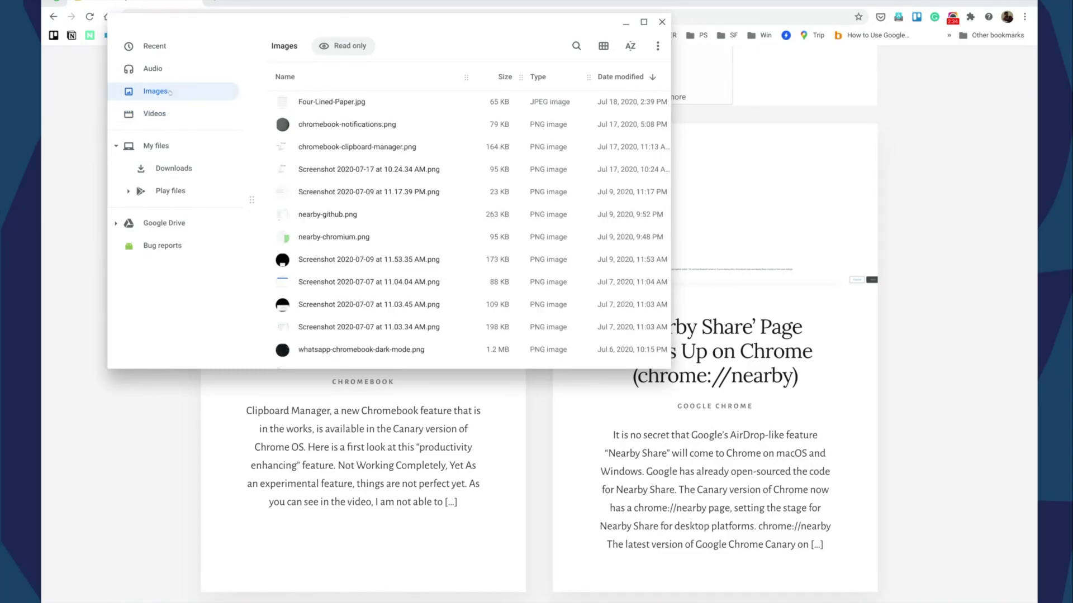
pyautogui.rightClick(347, 124)
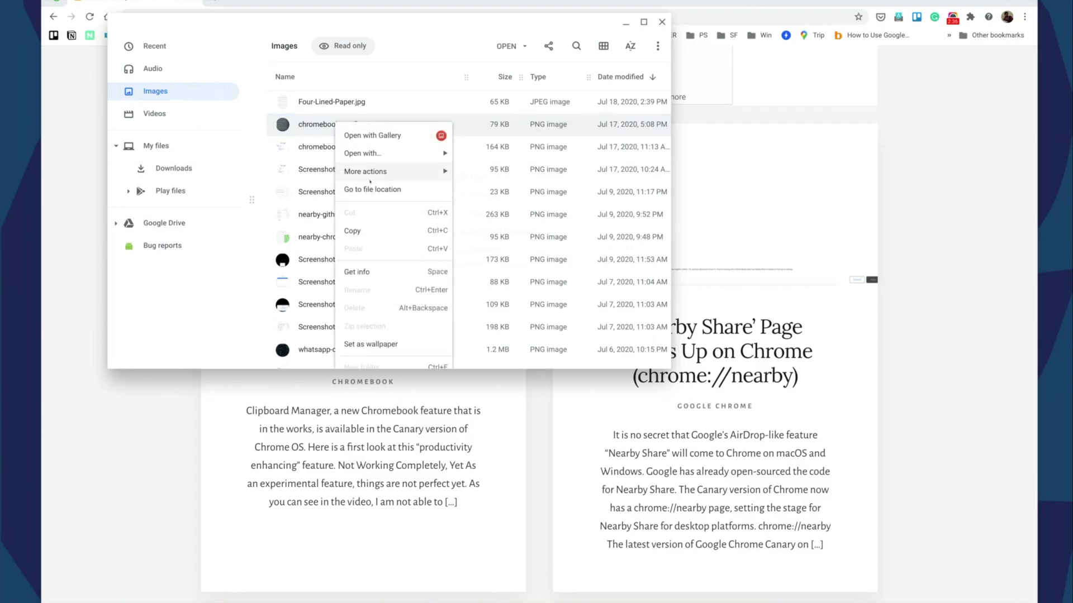